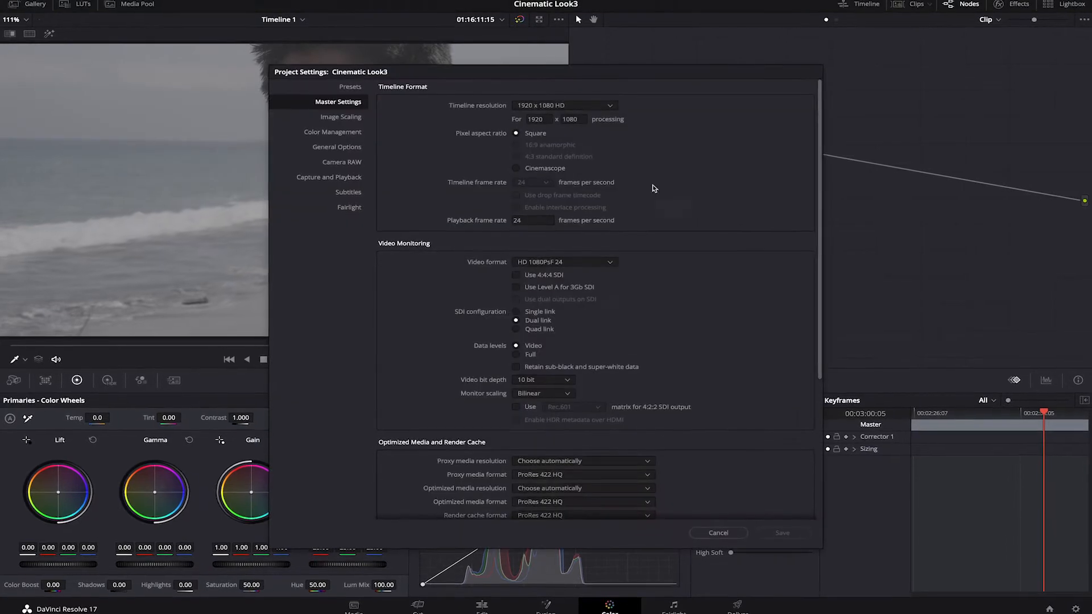
Dismiss Project Settings without changes to reveal the four-node serial tree
{"action": "left_click", "coordinate": [332, 132]}
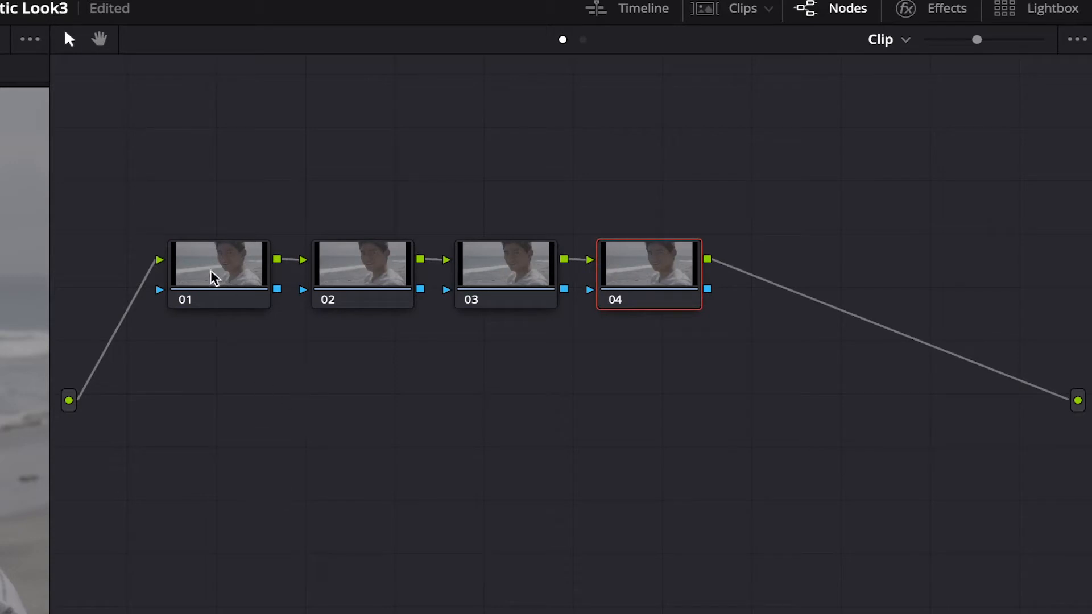
Label the nodes CC, CG1, CG2, Skin, BG, FX1, FX2 and CS
{"action": "left_click", "coordinate": [218, 265]}
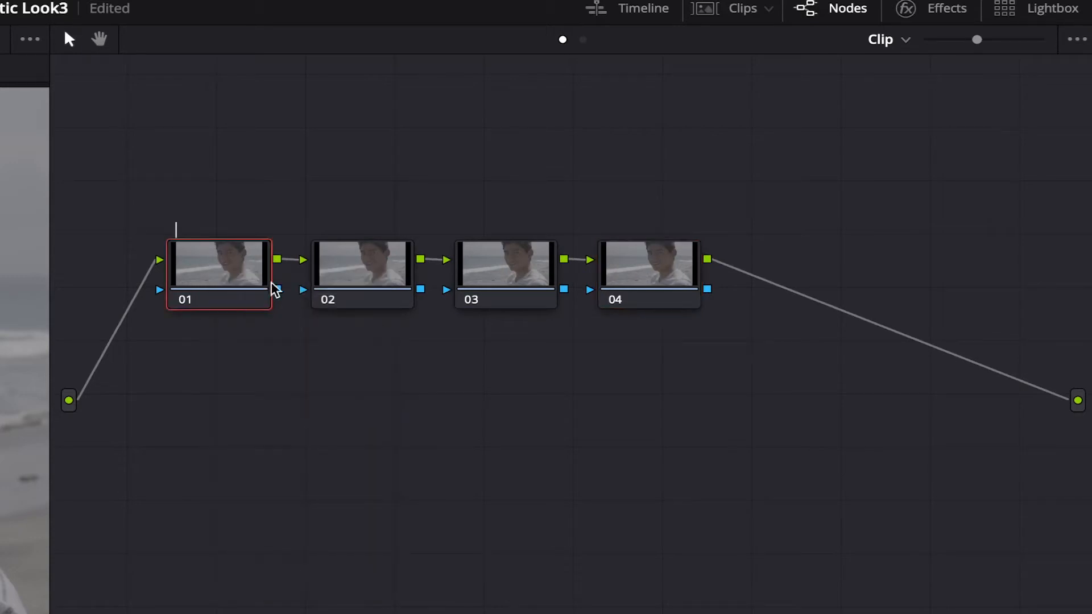
{"action": "left_click", "coordinate": [356, 266]}
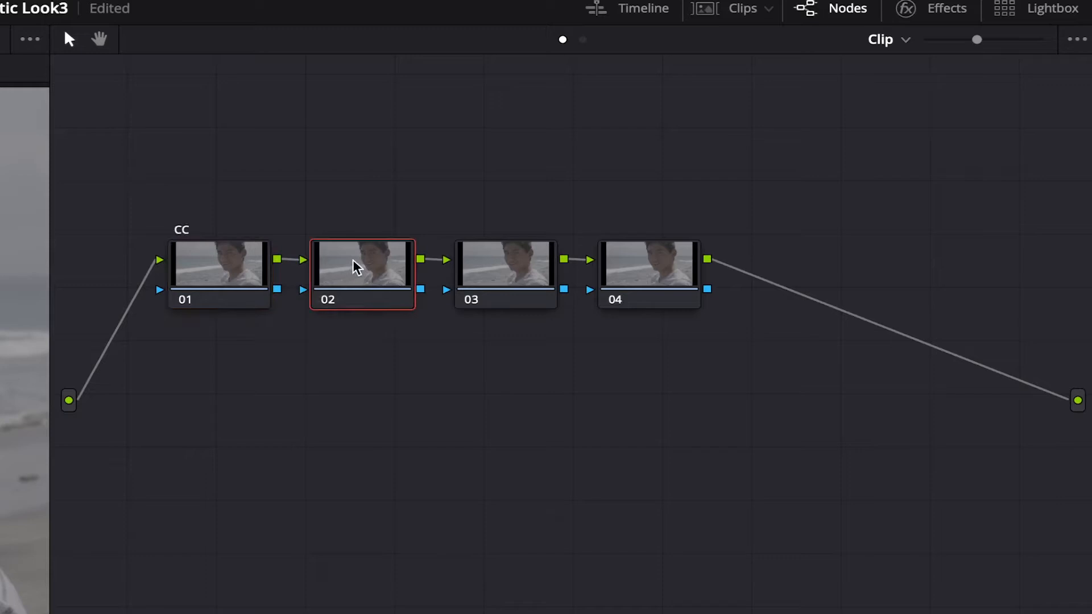
{"action": "type", "text": "CG1"}
{"action": "type", "text": "F"}
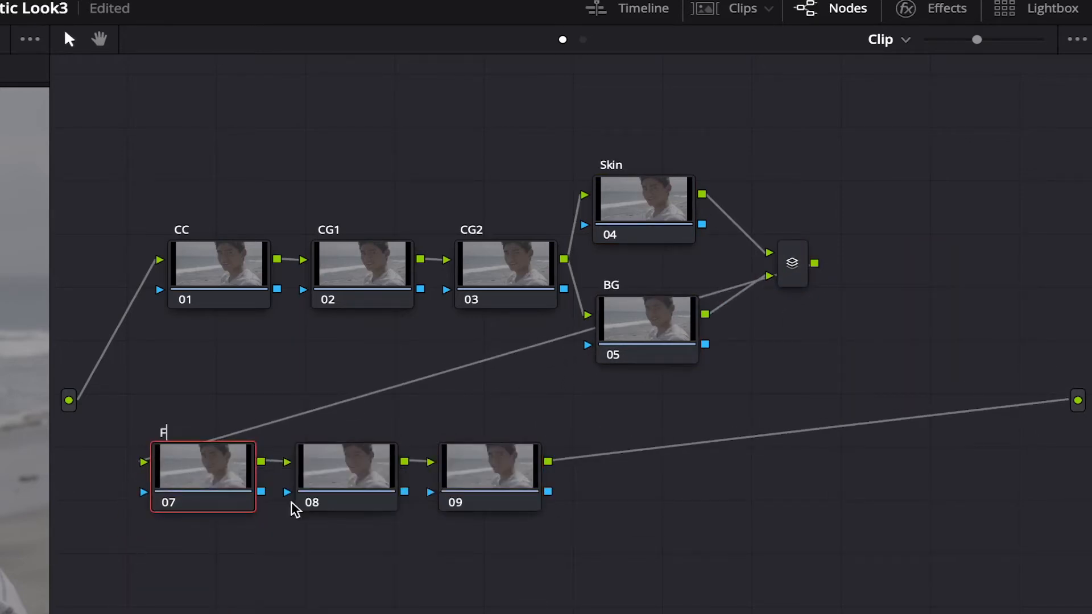
{"action": "left_click", "coordinate": [346, 472]}
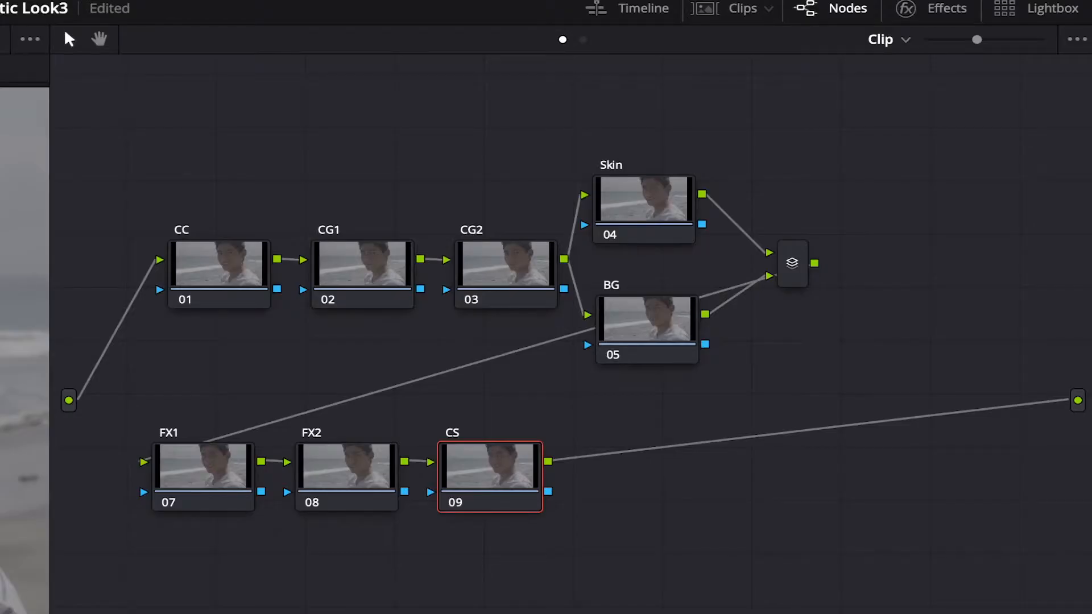
Apply a Color Space Transform to the CS node and pick its input color space
{"action": "left_click", "coordinate": [946, 8]}
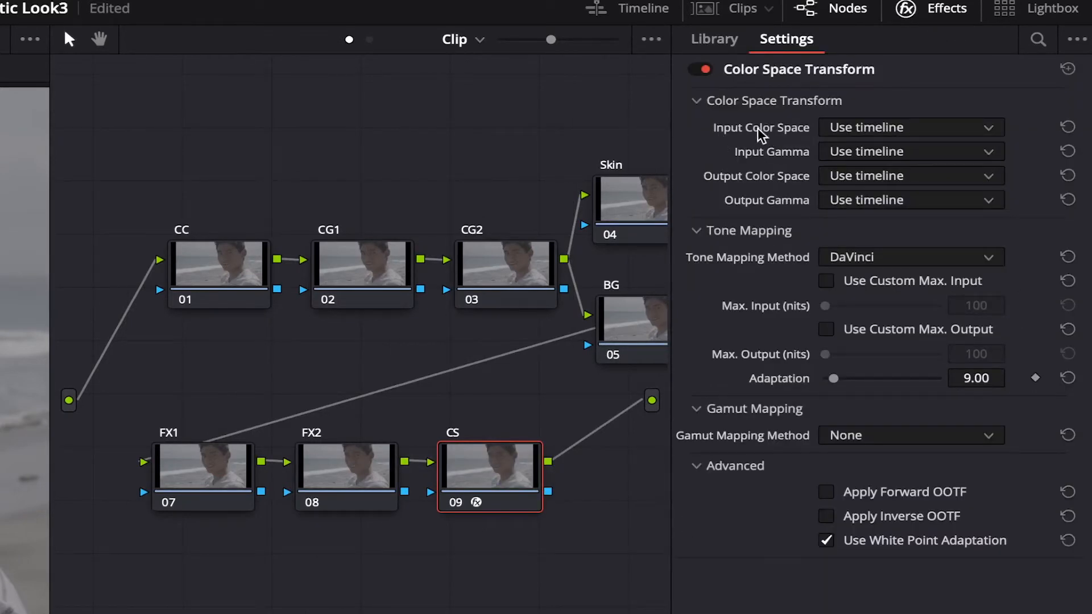
{"action": "left_click", "coordinate": [910, 127]}
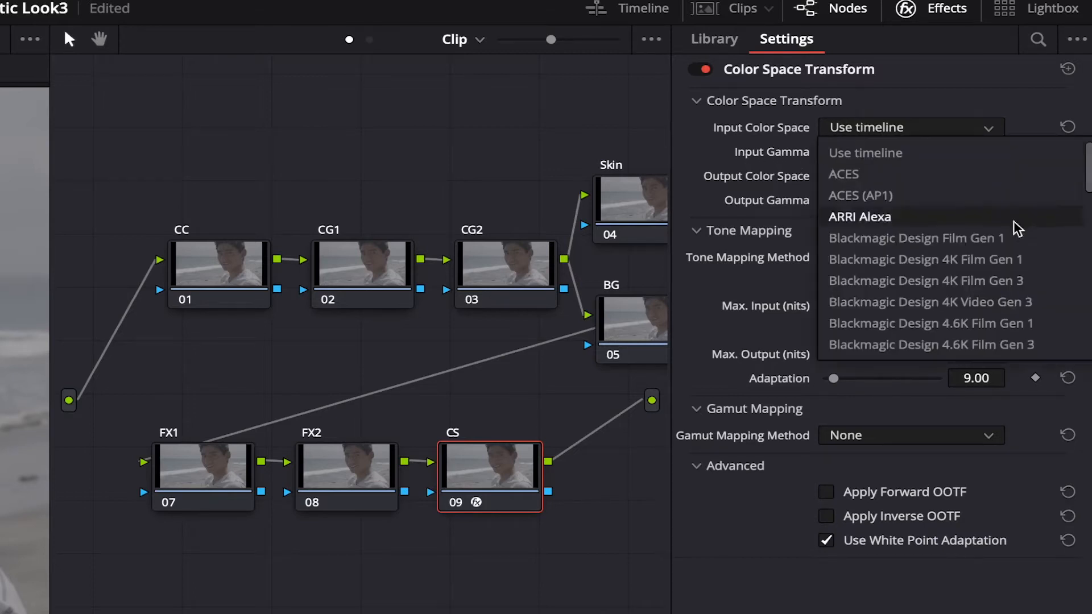
{"action": "scroll", "scroll_direction": "down", "scroll_amount": 3}
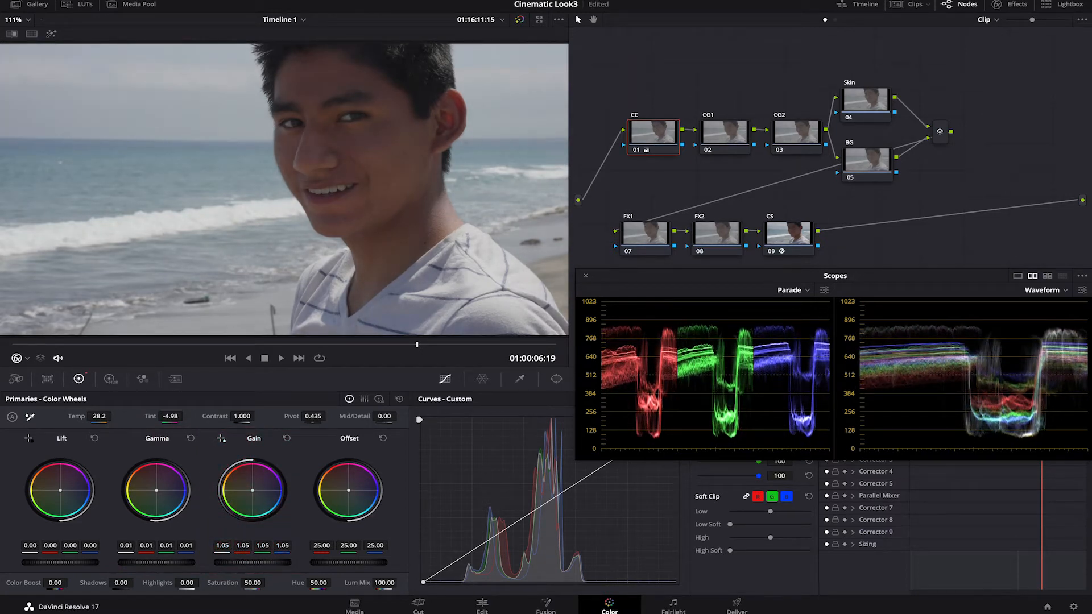
On node CG1, build an S-shaped custom curve for added contrast
{"action": "left_click", "coordinate": [725, 135]}
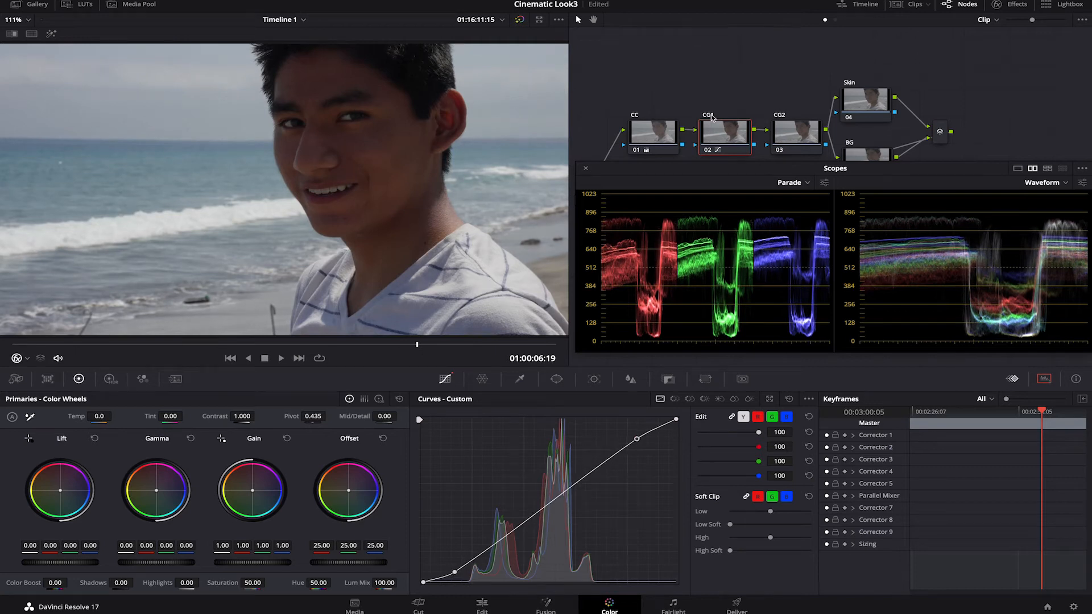
On CG1, set HDR Shadow Exp 0.45, Light Exp -0.06 and Offset 23.20
{"action": "left_click", "coordinate": [111, 380]}
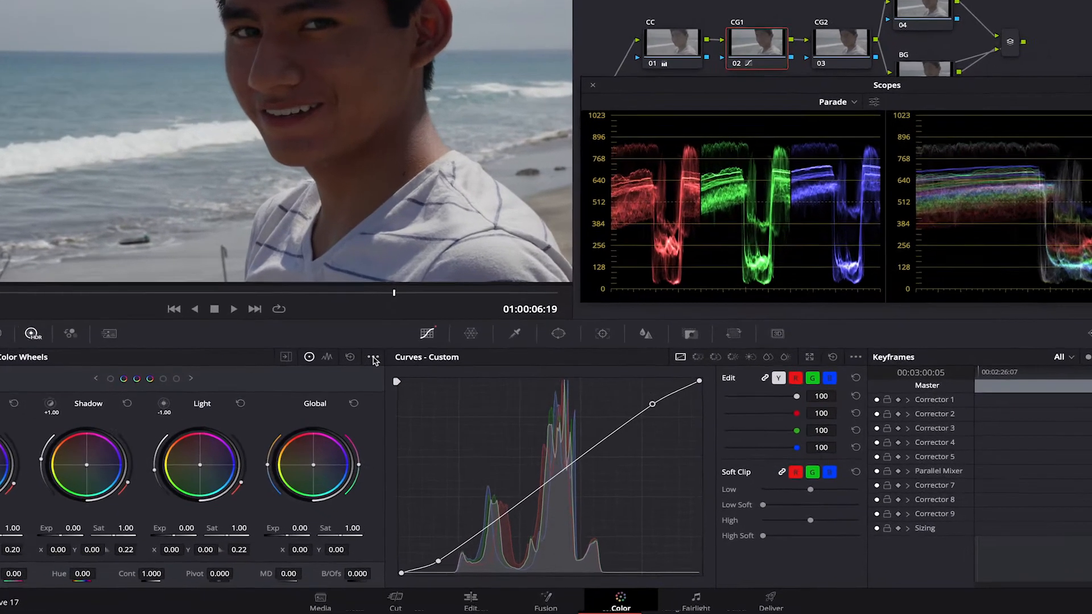
{"action": "left_click", "coordinate": [372, 357]}
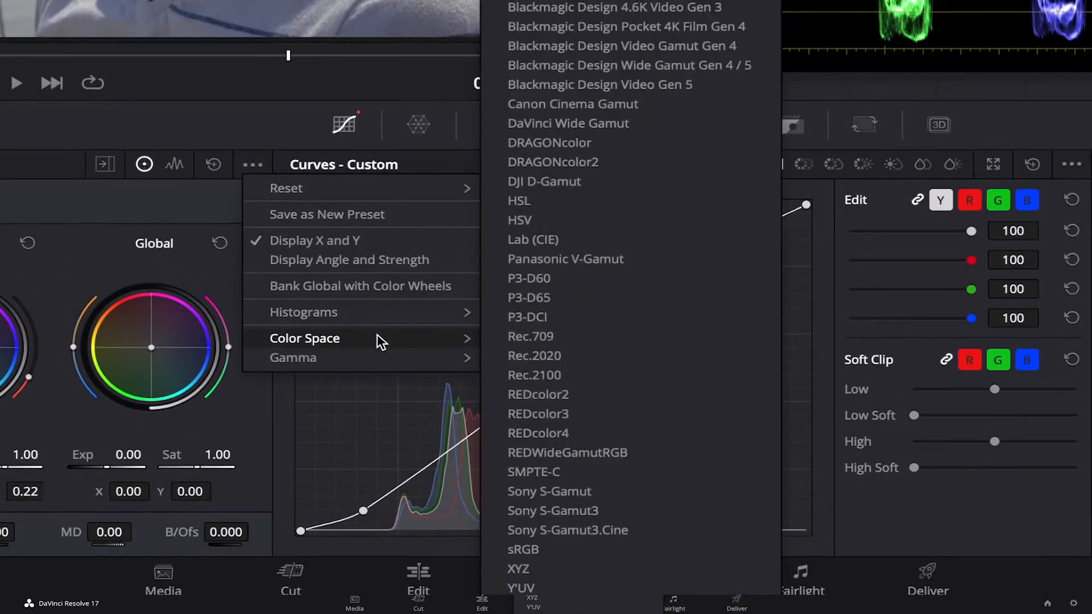
{"action": "mouse_move", "coordinate": [685, 534]}
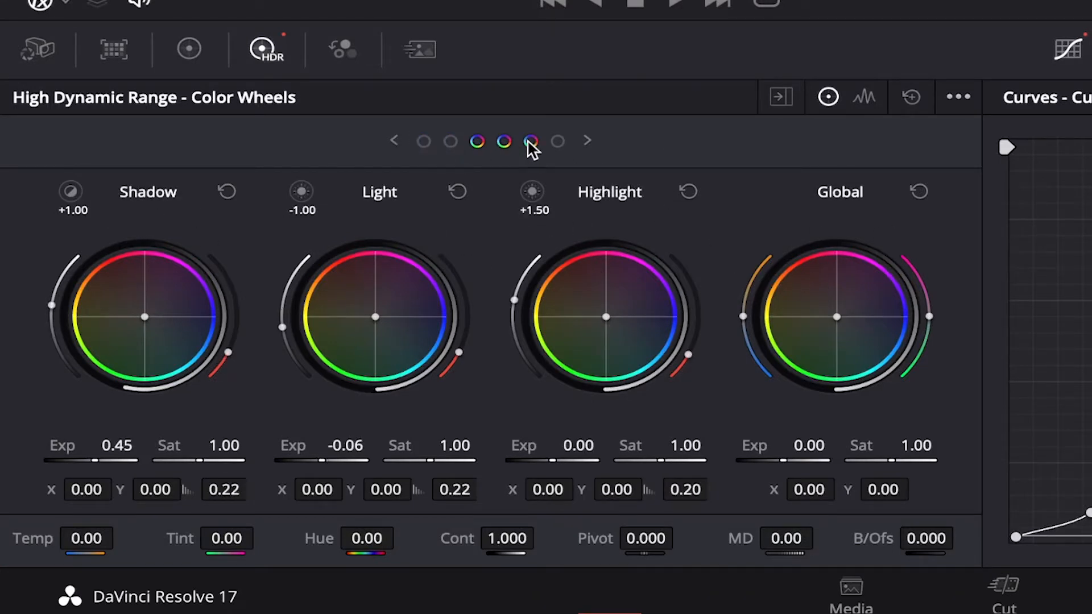
{"action": "left_click", "coordinate": [588, 141]}
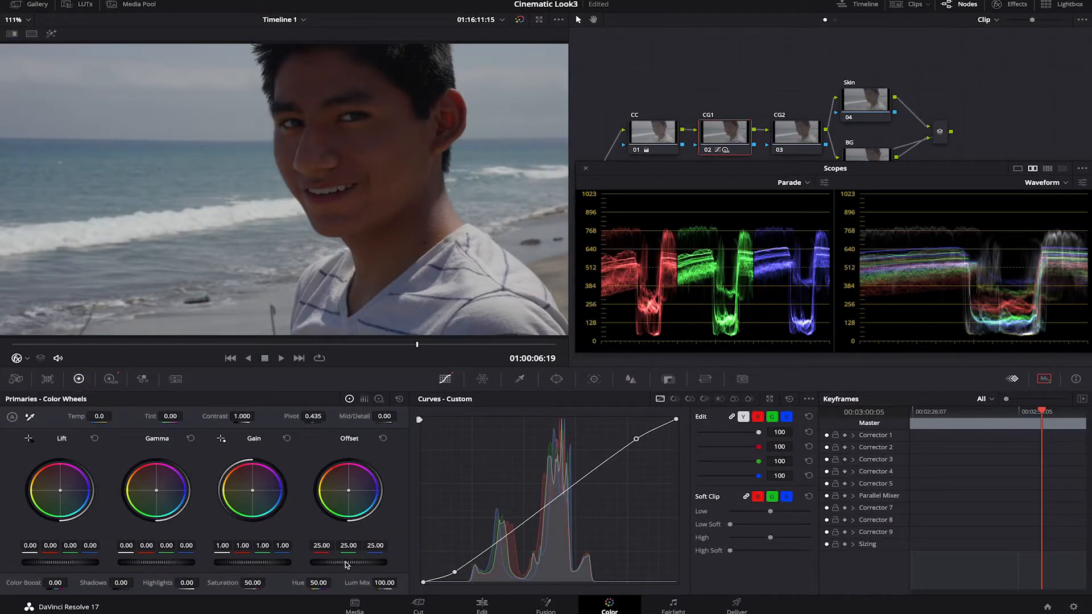
{"action": "left_click_drag", "start_coordinate": [346, 564], "coordinate": [249, 568]}
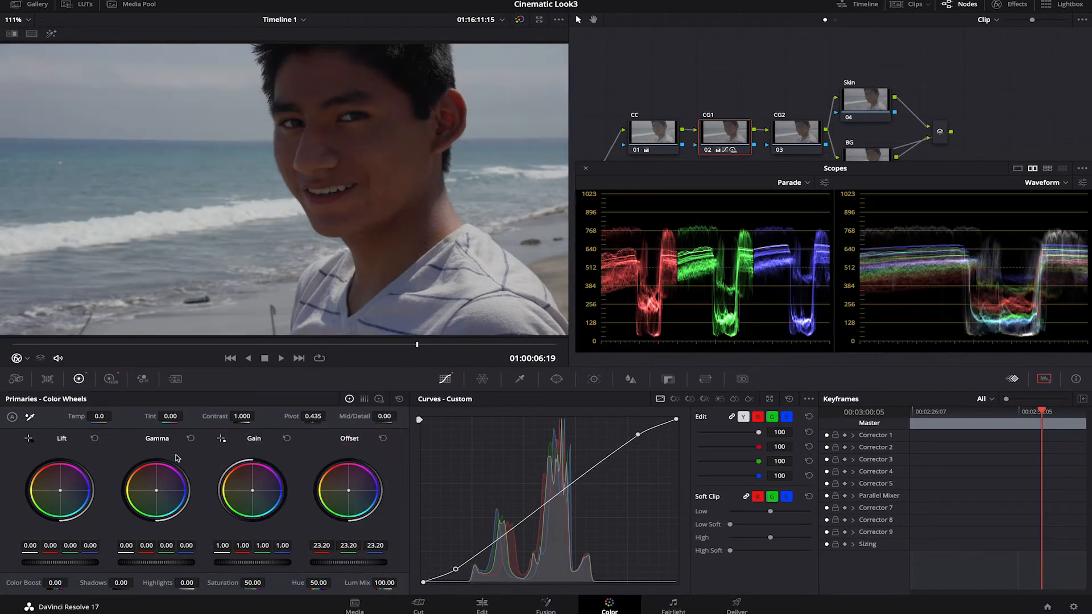
{"action": "left_click_drag", "start_coordinate": [242, 415], "coordinate": [258, 416]}
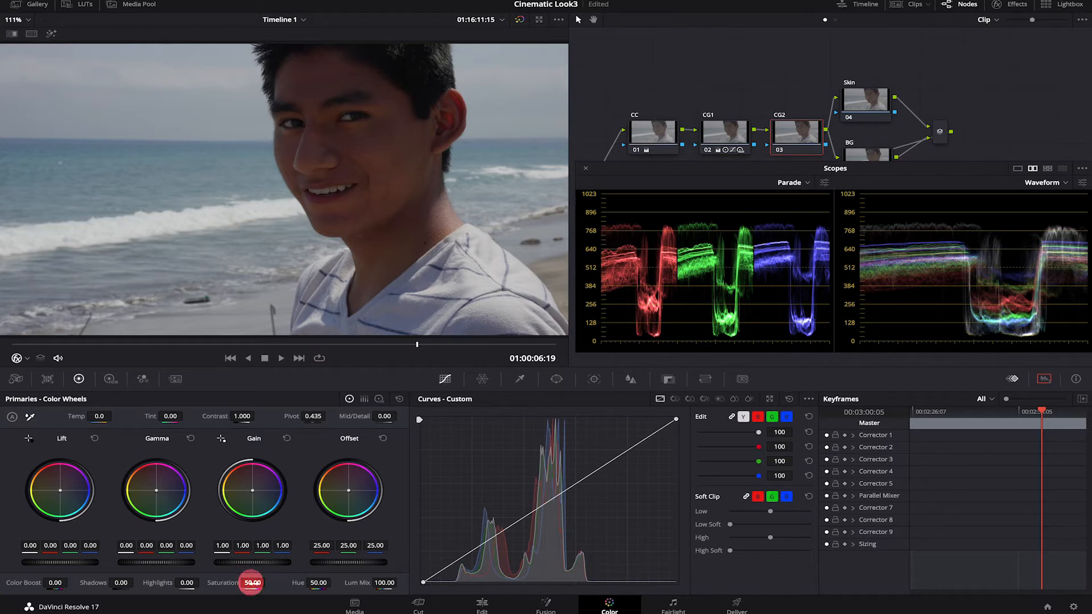
Drop CG2 saturation to 43 and set HDR Light Sat to 1.51
{"action": "left_click_drag", "start_coordinate": [253, 582], "coordinate": [243, 583]}
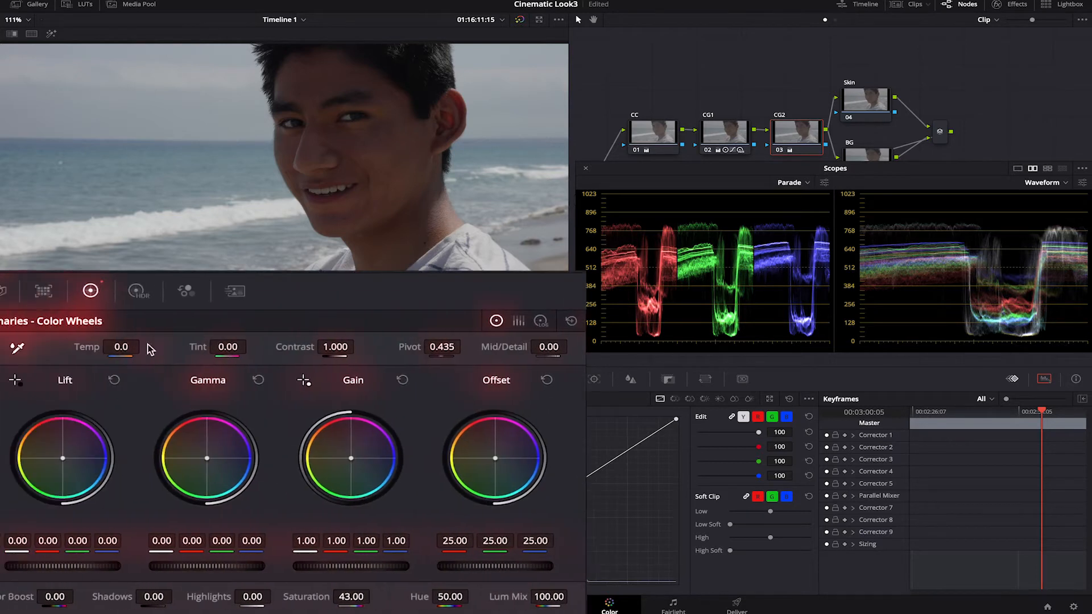
{"action": "left_click", "coordinate": [164, 291]}
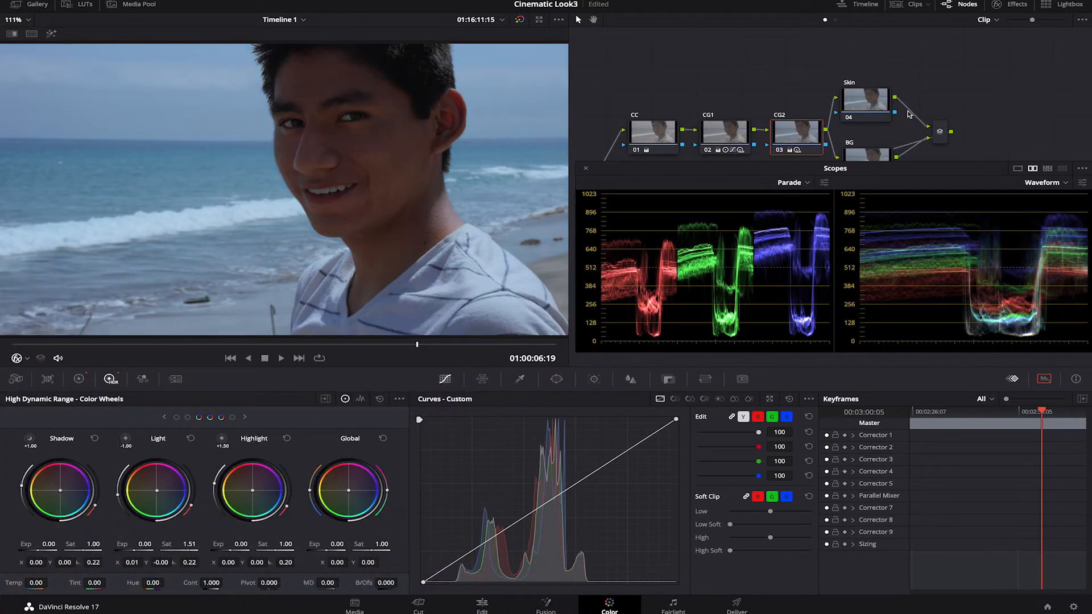
Key the boy's face on the Skin node and enable the vectorscope skin tone indicator
{"action": "left_click", "coordinate": [520, 379]}
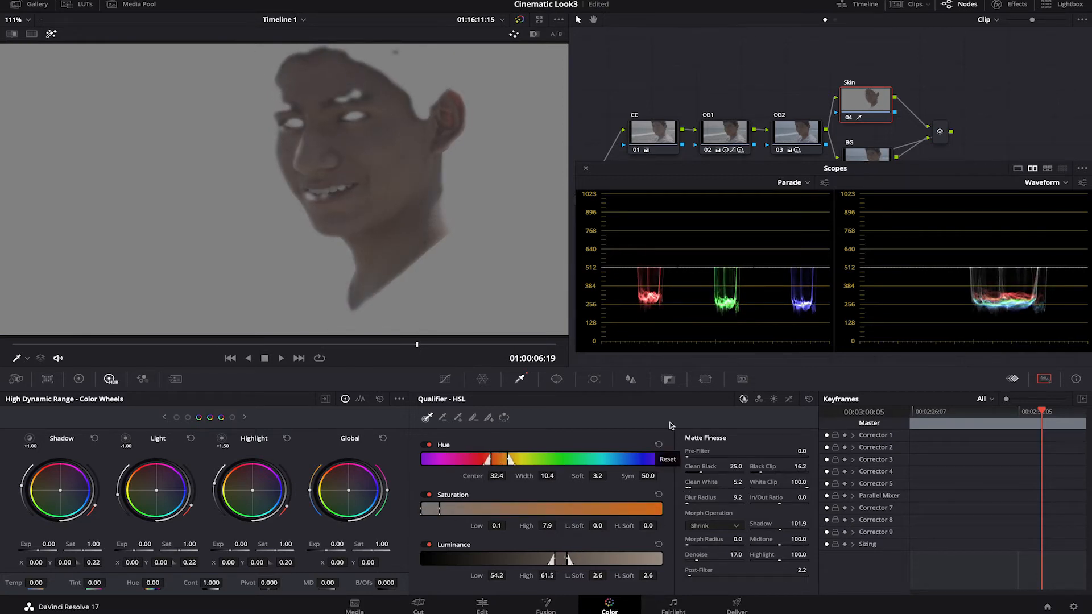
{"action": "left_click_drag", "start_coordinate": [515, 459], "coordinate": [543, 458]}
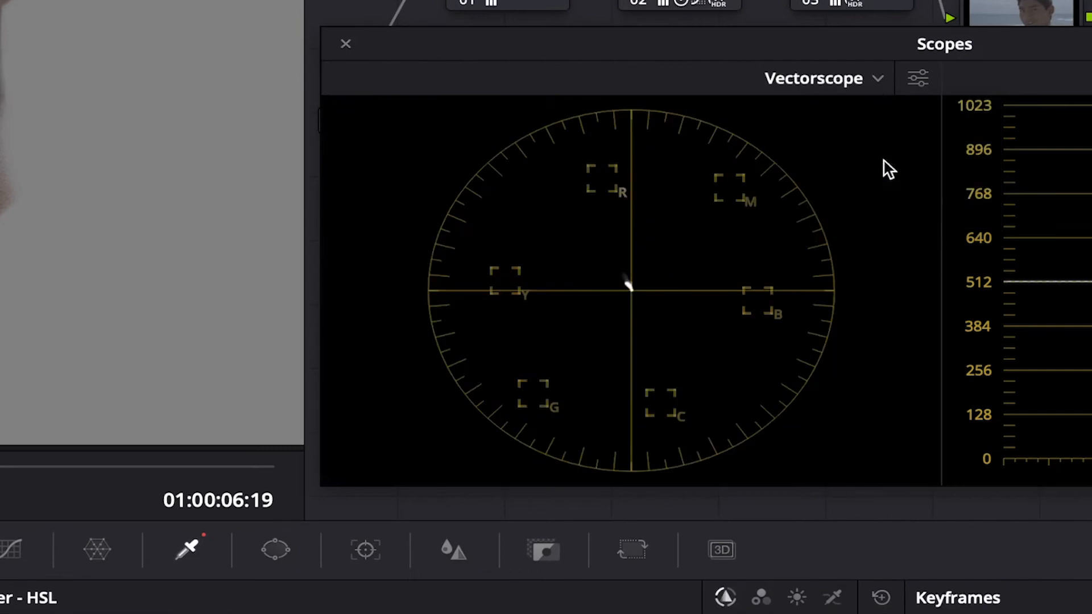
{"action": "left_click", "coordinate": [915, 77]}
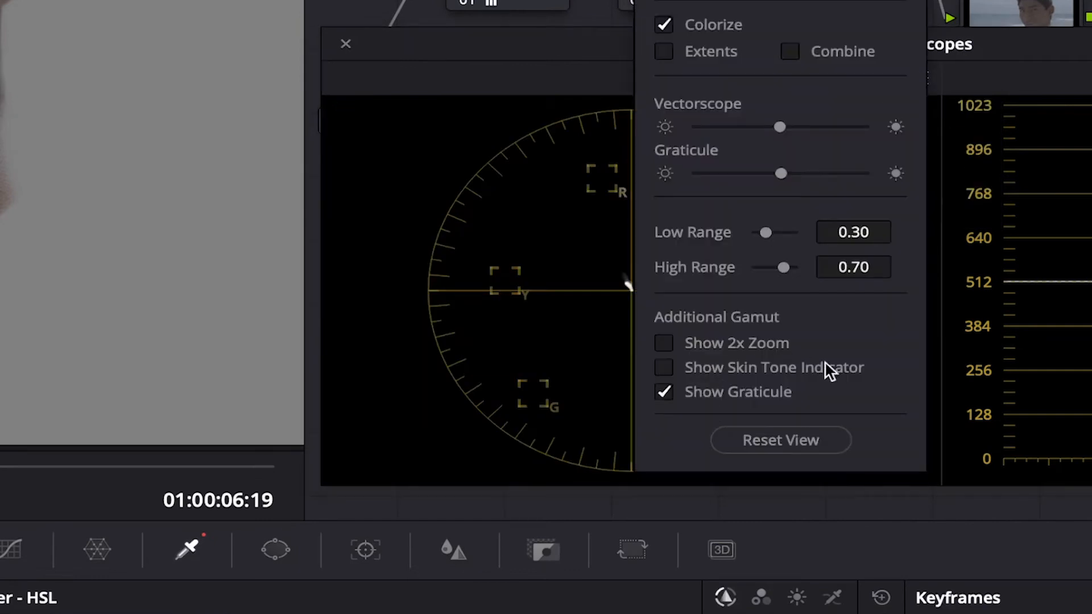
{"action": "left_click", "coordinate": [663, 367]}
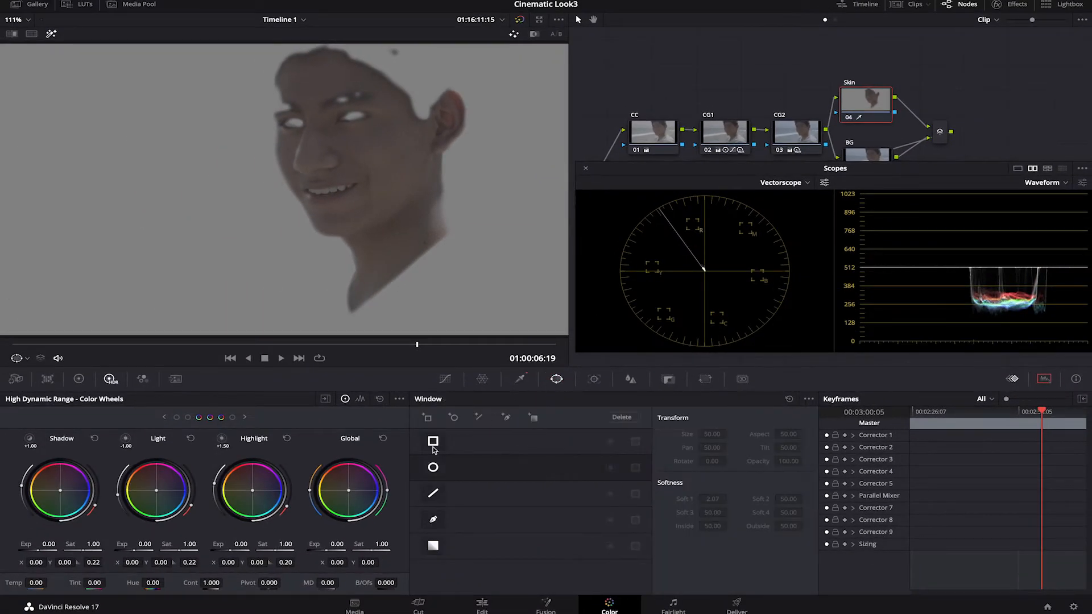
Mask the Skin node, cut its saturation to 39 and blur it to about 0.59
{"action": "left_click", "coordinate": [432, 467]}
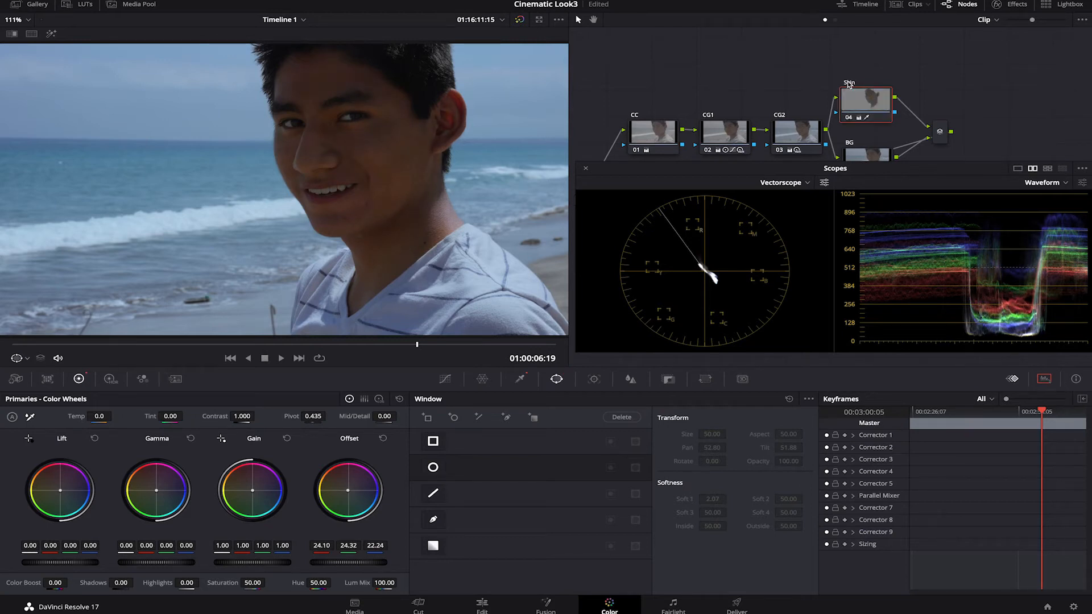
{"action": "left_click", "coordinate": [252, 582]}
{"action": "type", "text": "39"}
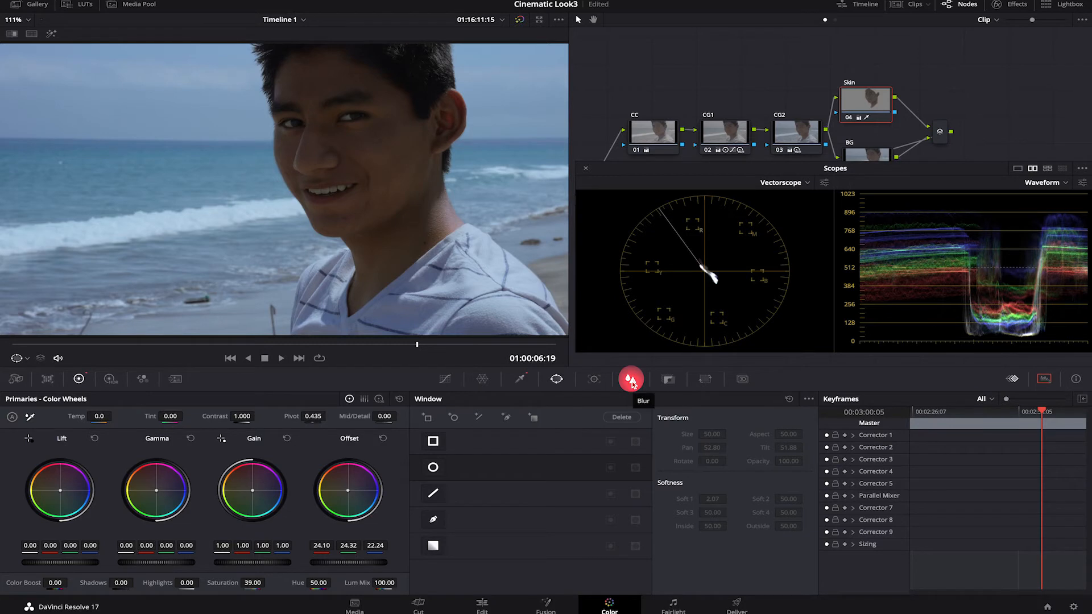
{"action": "left_click", "coordinate": [632, 379]}
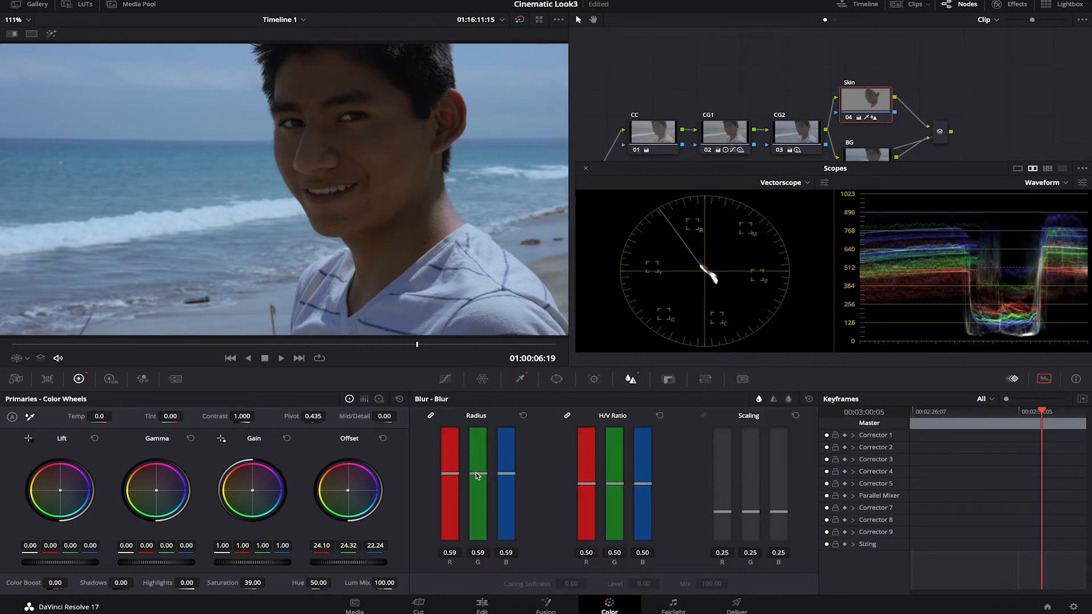
{"action": "left_click_drag", "start_coordinate": [477, 477], "coordinate": [478, 494]}
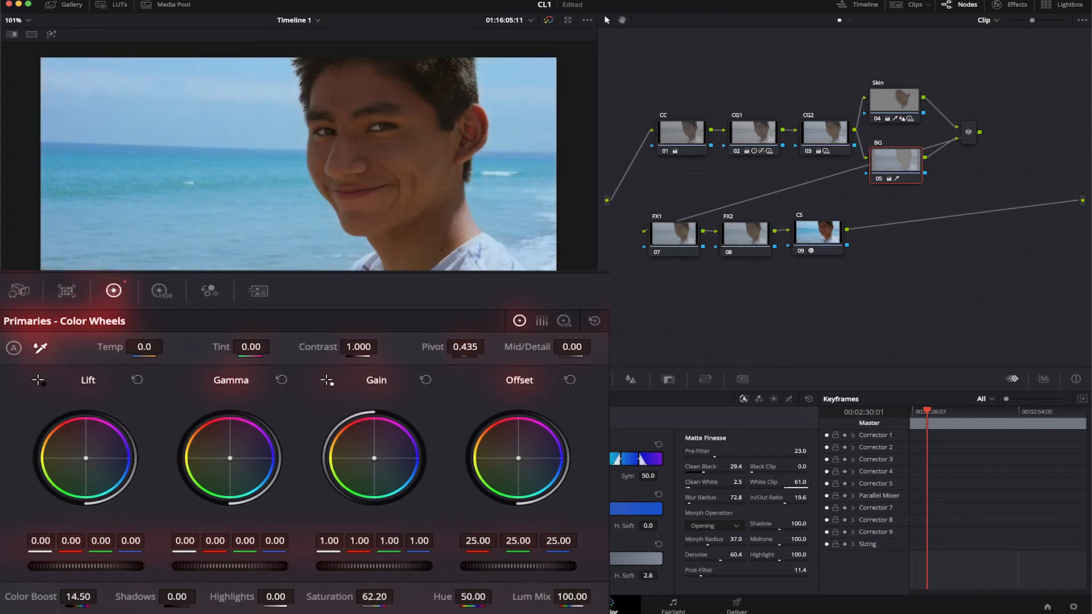
Lower the BG node's lift to about -0.03 and nudge its gain toward warm
{"action": "left_click_drag", "start_coordinate": [85, 458], "coordinate": [85, 487]}
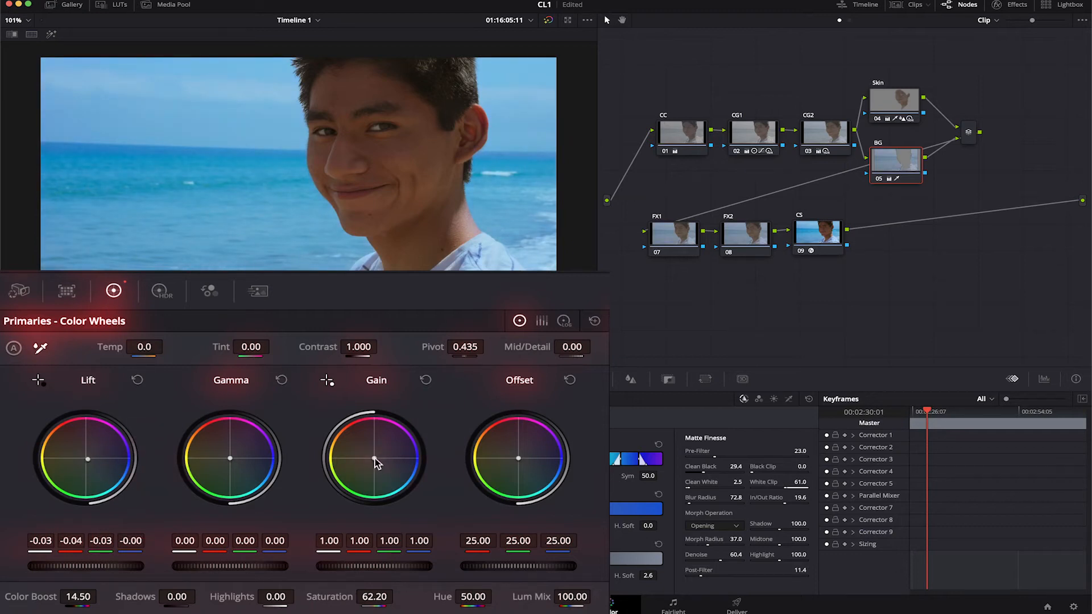
{"action": "left_click_drag", "start_coordinate": [374, 458], "coordinate": [371, 461]}
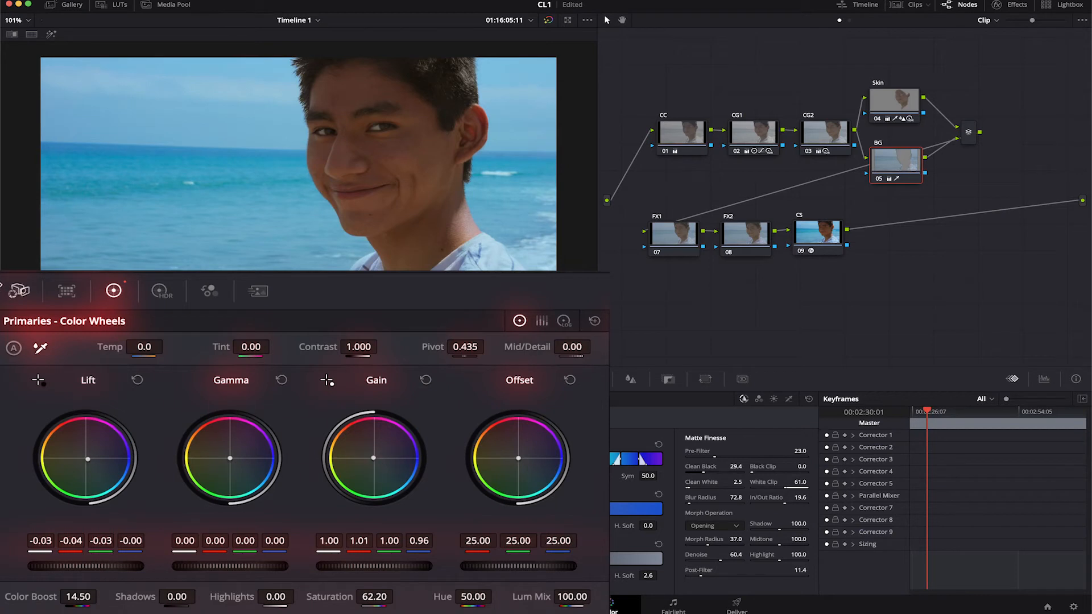
Lower FX1's blur radius to 0.49 for slight sharpening, then open the Effects Library
{"action": "left_click", "coordinate": [163, 291]}
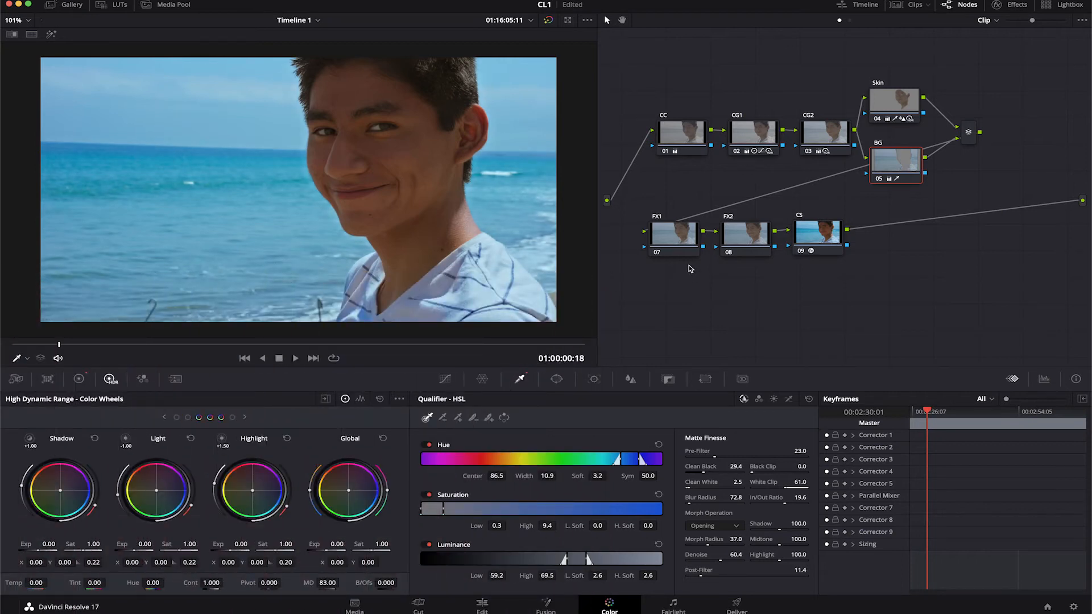
{"action": "left_click", "coordinate": [674, 238]}
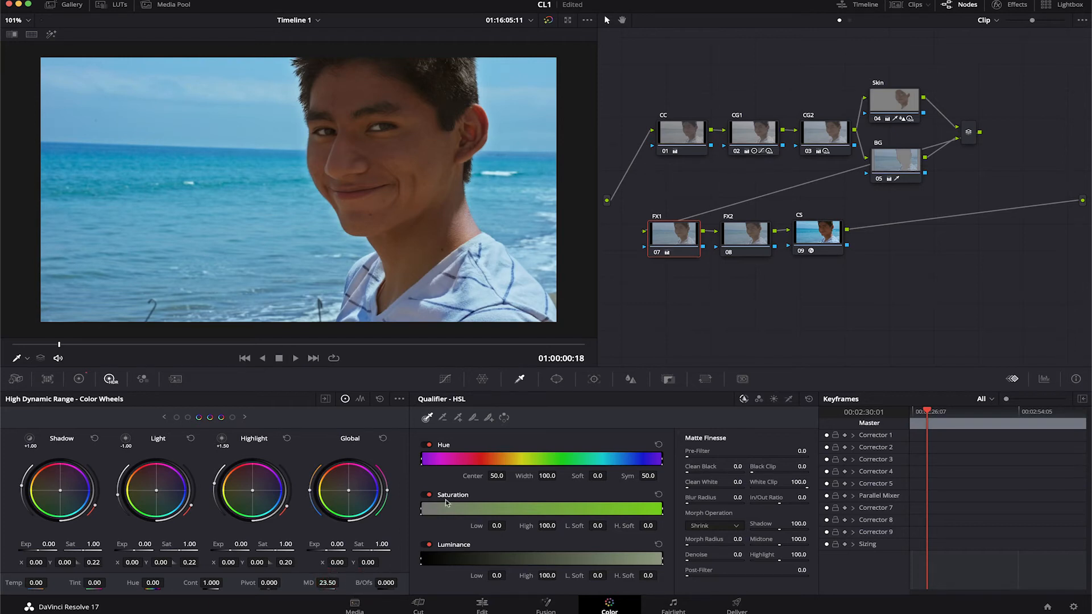
{"action": "left_click", "coordinate": [630, 379]}
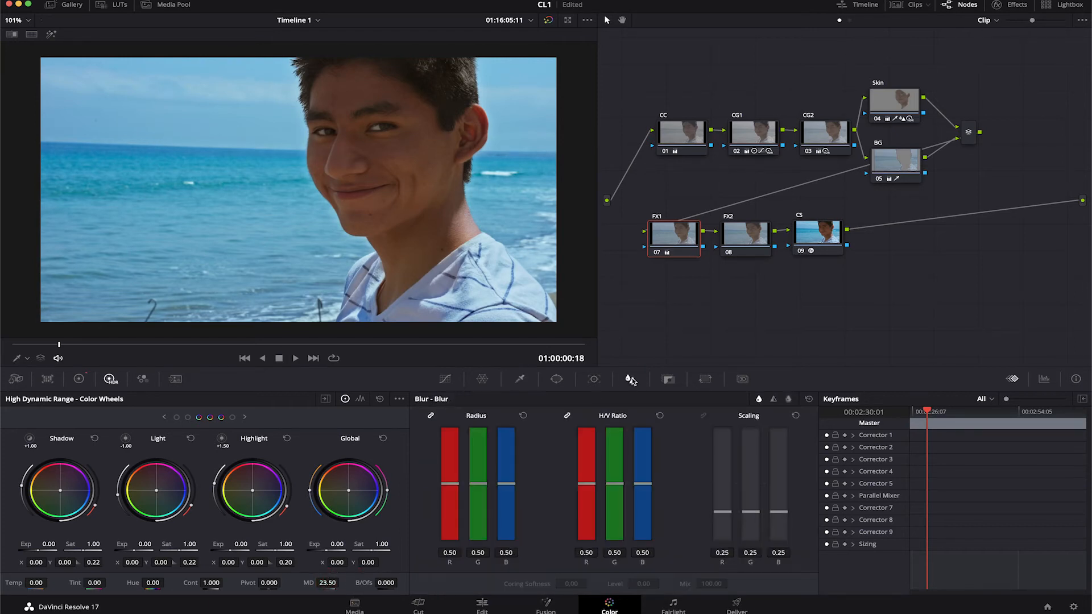
{"action": "left_click_drag", "start_coordinate": [478, 487], "coordinate": [477, 494]}
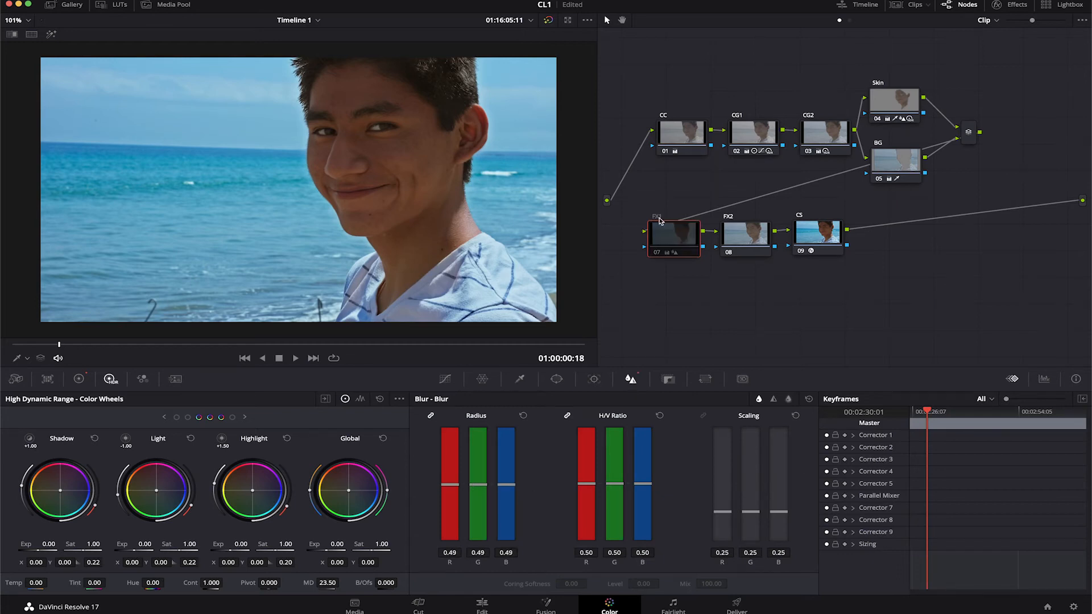
{"action": "left_click", "coordinate": [1012, 5]}
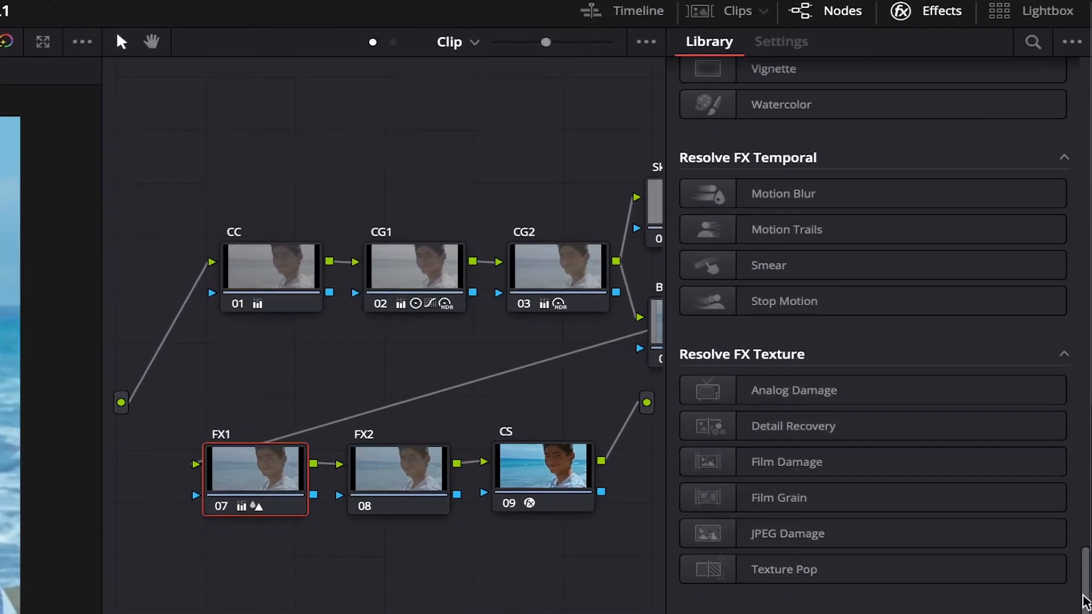
Scroll down the Effects Library to find a Resolve FX for the FX1 node
{"action": "scroll", "scroll_direction": "down", "scroll_amount": 3}
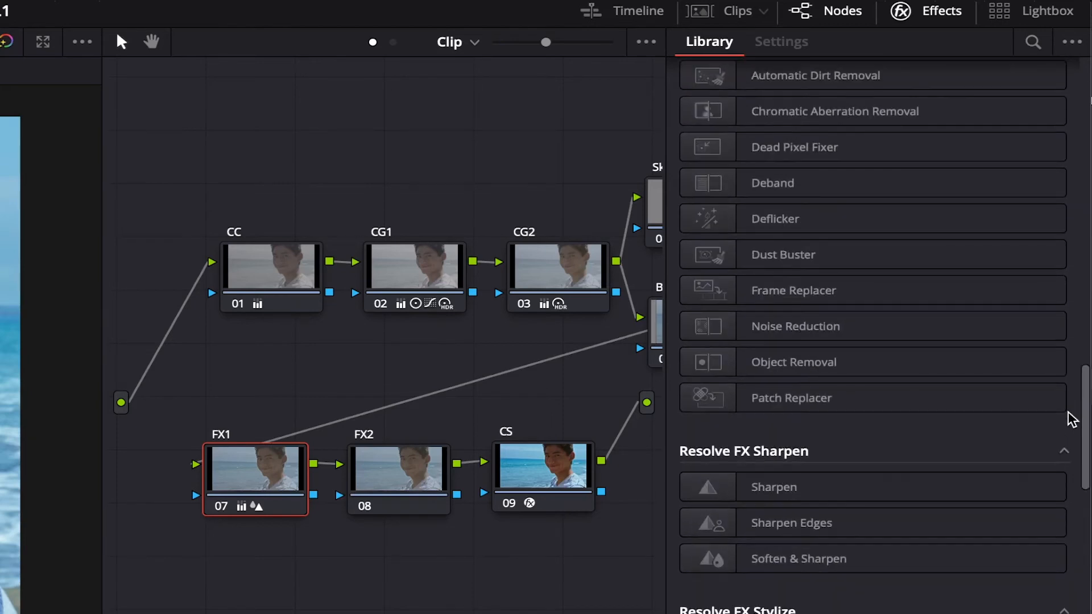
{"action": "scroll", "scroll_direction": "down", "scroll_amount": 3}
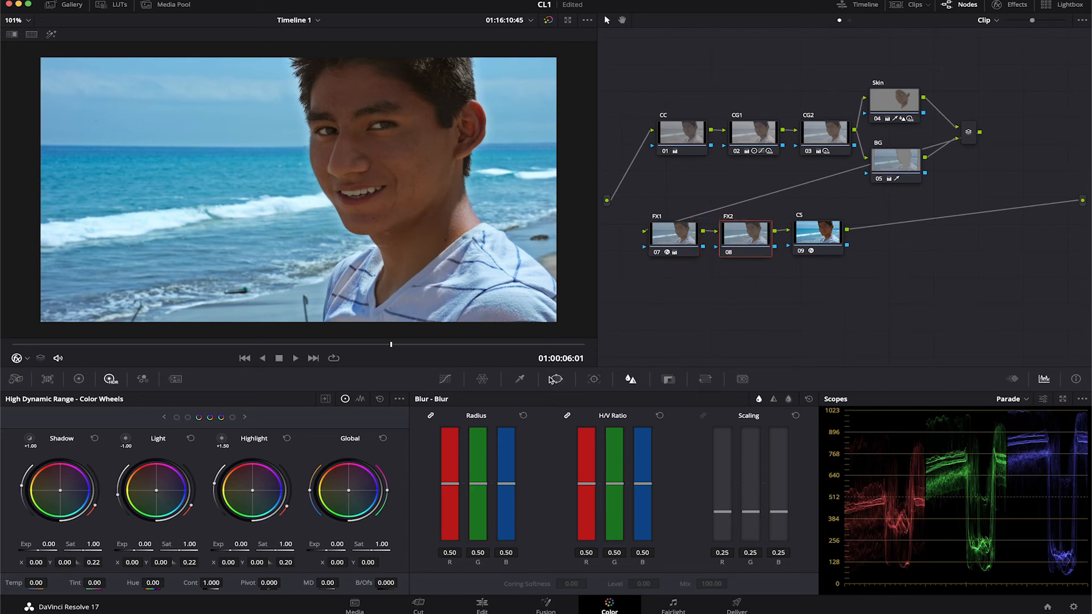
Add a circle window to FX2 over the boy's face, then return to Primaries
{"action": "left_click", "coordinate": [556, 379]}
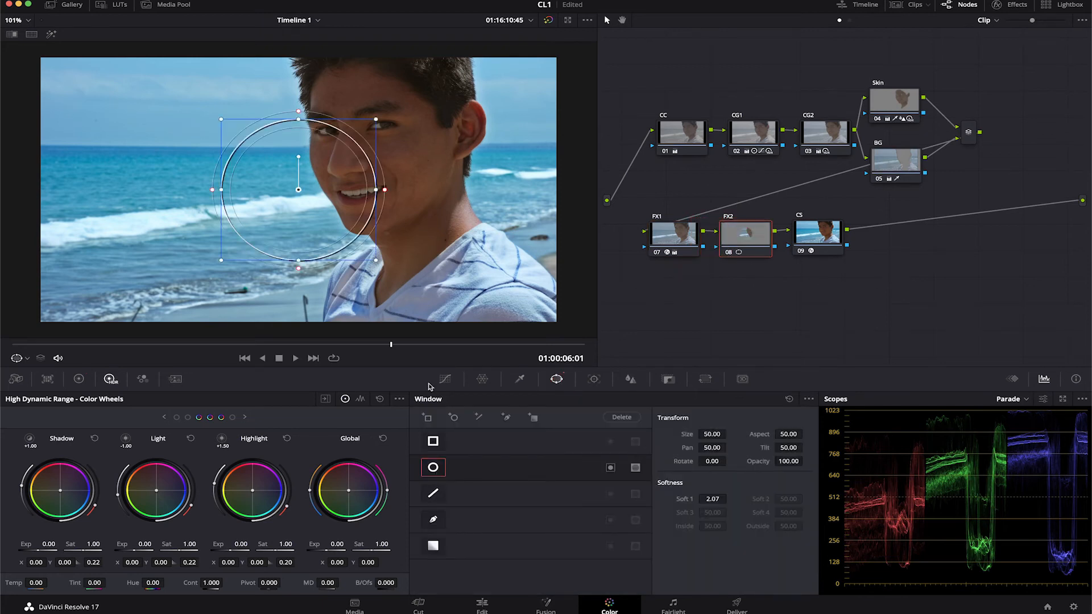
{"action": "left_click_drag", "start_coordinate": [297, 189], "coordinate": [362, 156]}
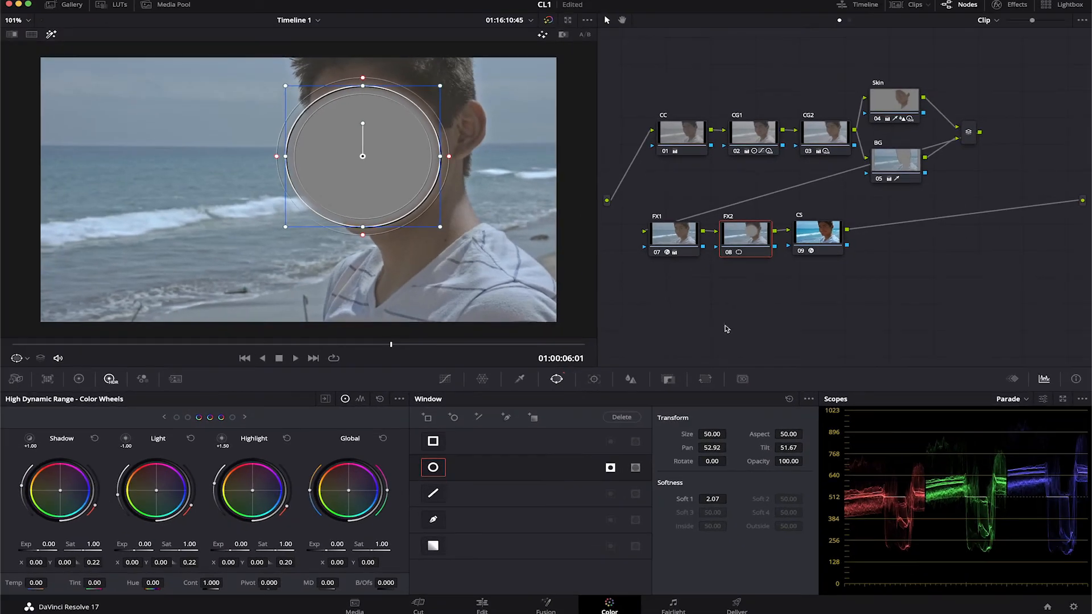
{"action": "mouse_move", "coordinate": [734, 316]}
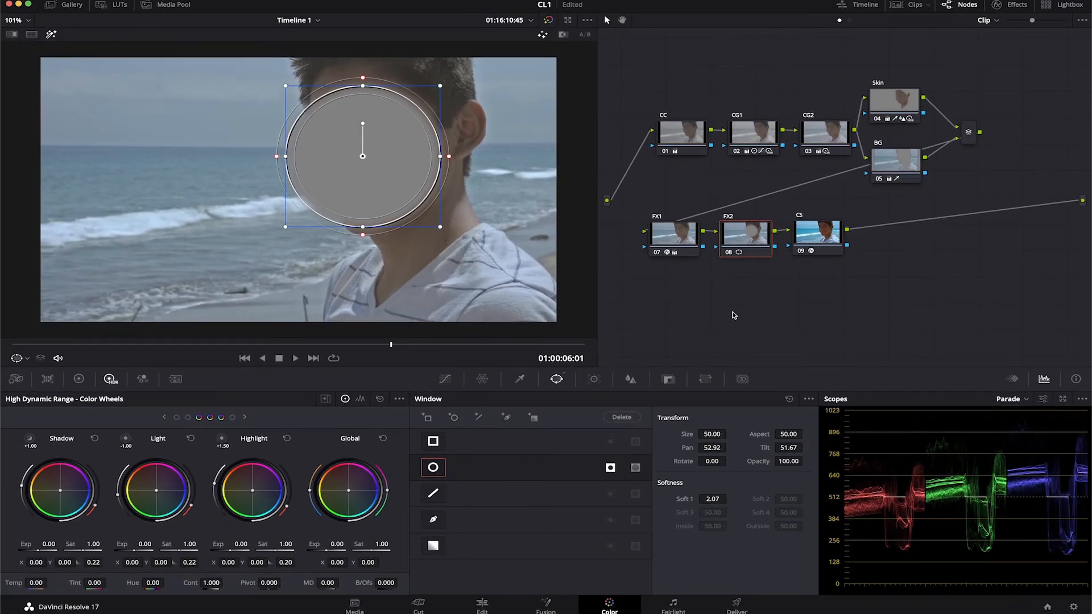
{"action": "mouse_move", "coordinate": [509, 172]}
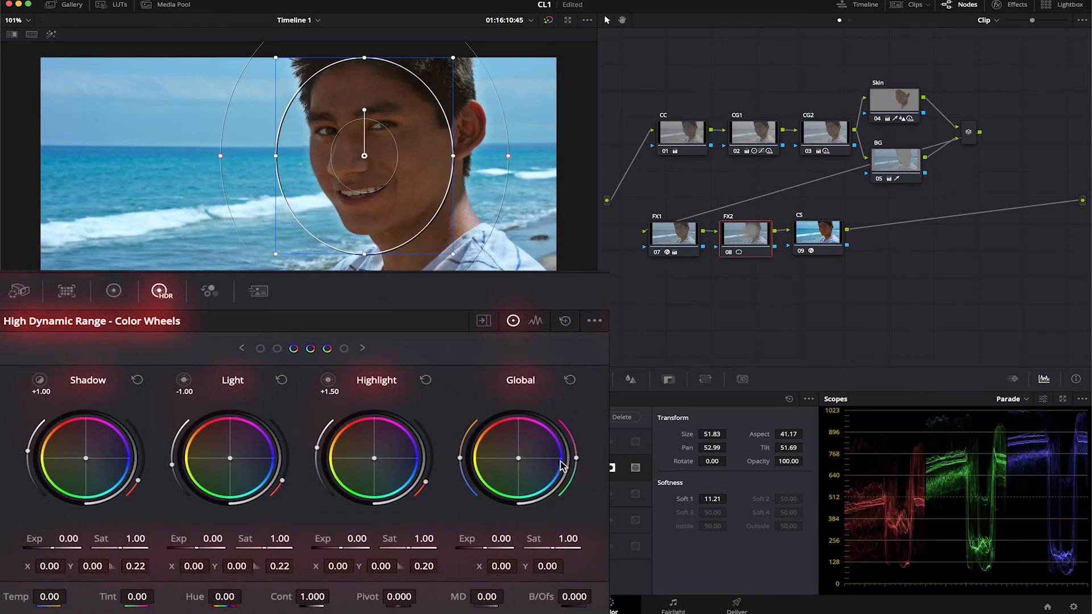
{"action": "left_click", "coordinate": [114, 291]}
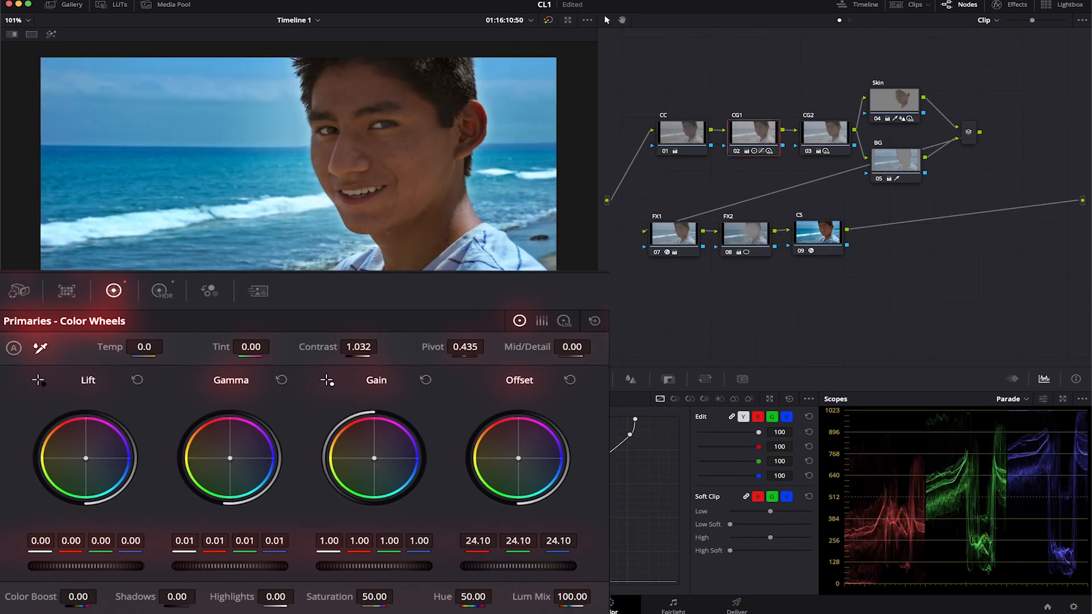
Grade CG2, then set CG1's HDR shadow exposure to 0.16 and highlights to -0.32
{"action": "left_click", "coordinate": [162, 291]}
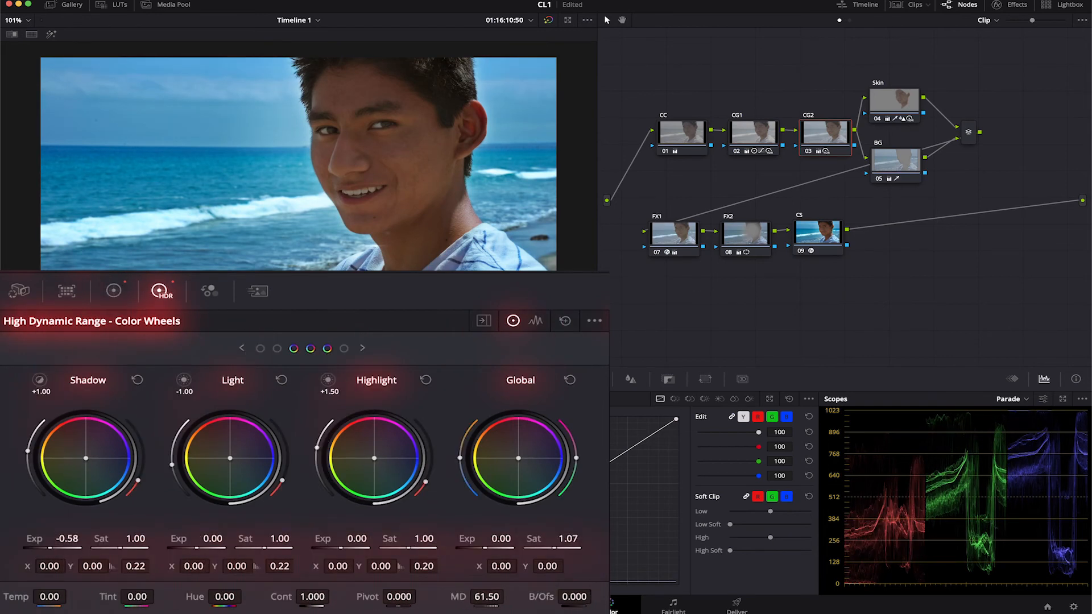
{"action": "left_click", "coordinate": [113, 291]}
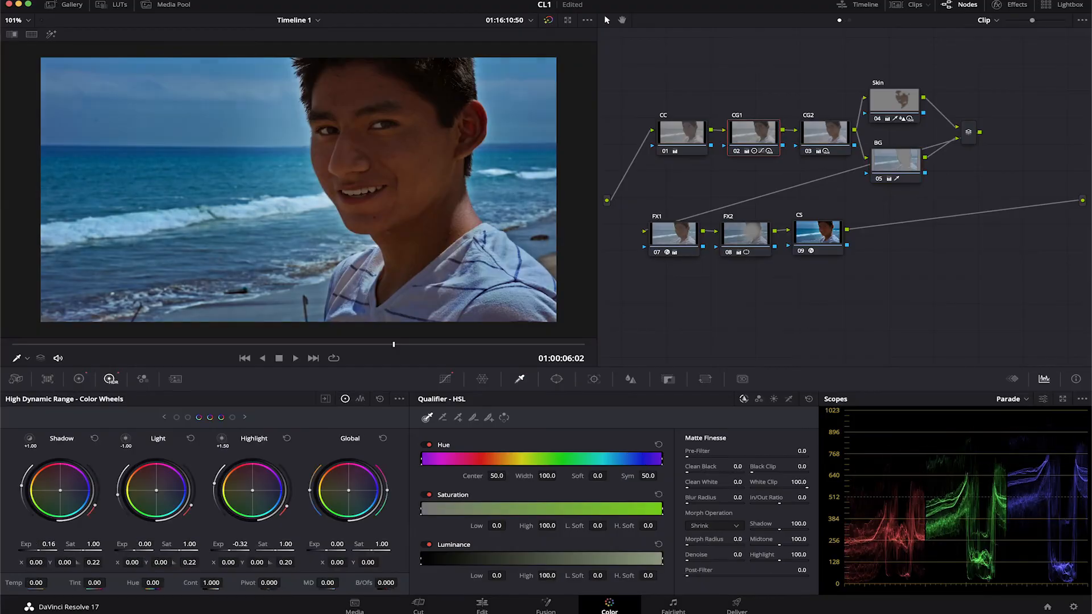
On CG1's Primaries, set saturation to 28 and shift the offset toward blue
{"action": "left_click", "coordinate": [894, 162]}
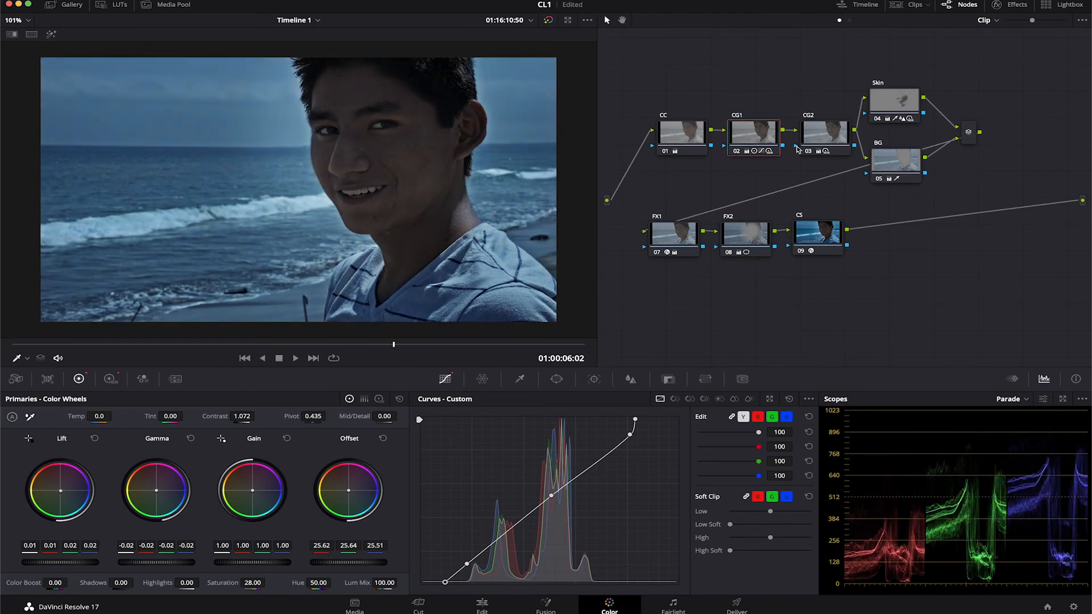
{"action": "left_click", "coordinate": [894, 100]}
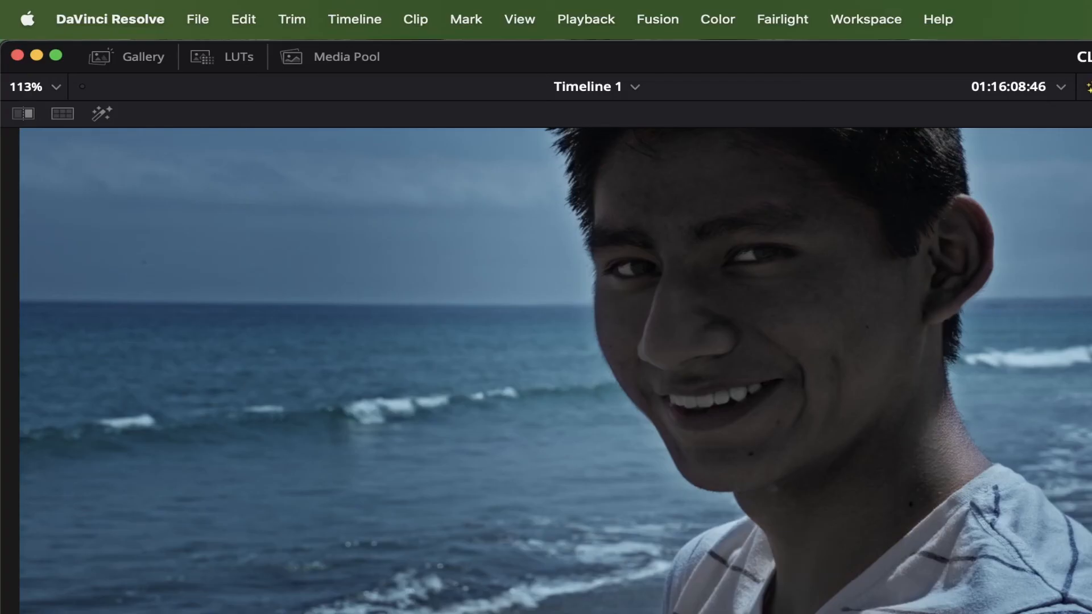
Browse the LUTs library's Film Looks folder and apply a LUT to a node before CS
{"action": "left_click", "coordinate": [238, 56]}
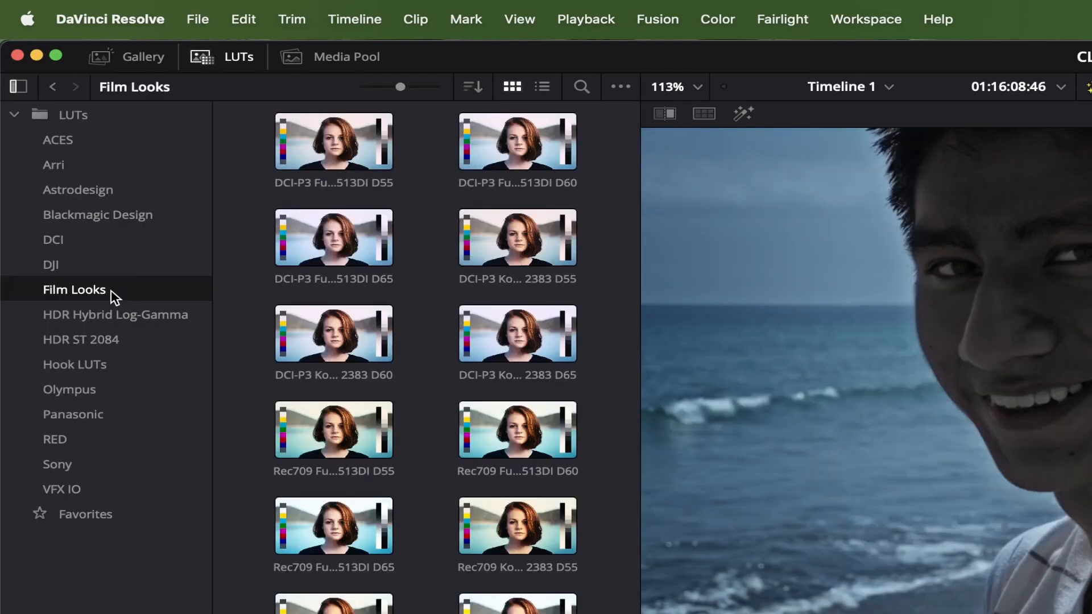
{"action": "left_click", "coordinate": [717, 18]}
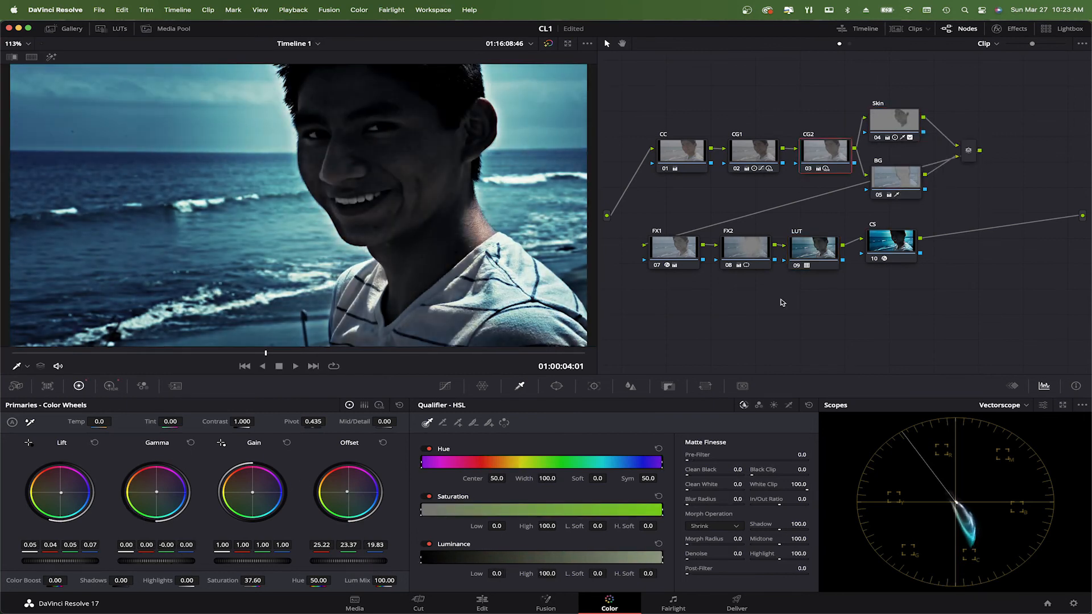
{"action": "left_click", "coordinate": [1002, 404]}
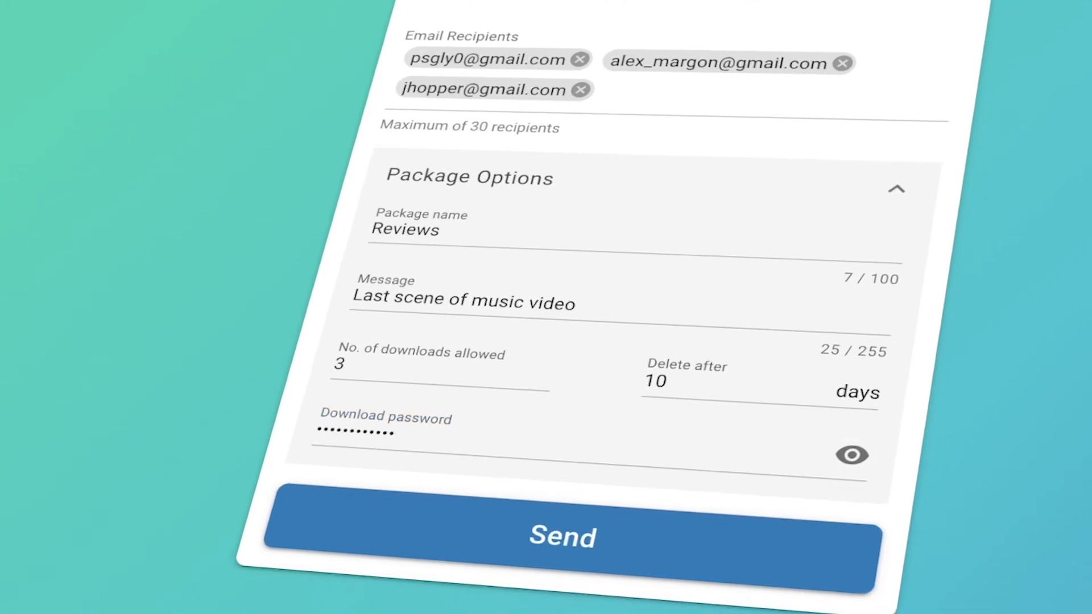
Send the Reviews package of 20 files (11.03 GB) to its recipients
{"action": "left_click", "coordinate": [566, 536]}
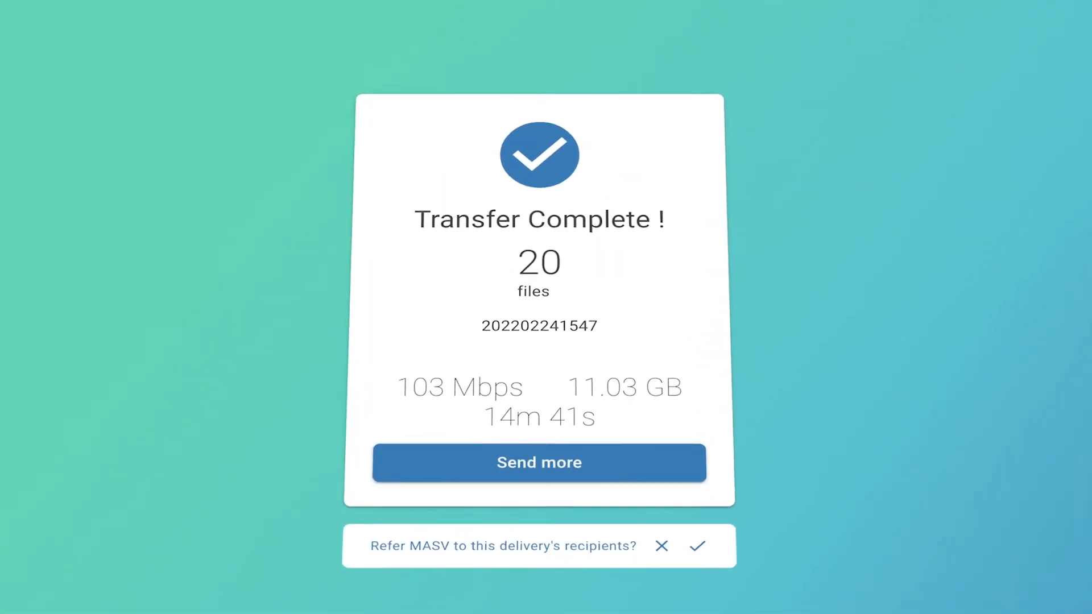